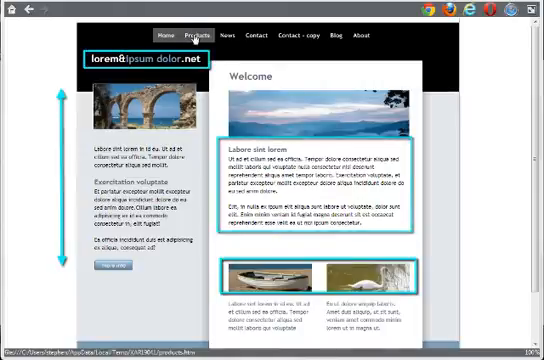
# - Preview the Products page, scrolling through it, then the News and Contact pages
pyautogui.click(194, 34)
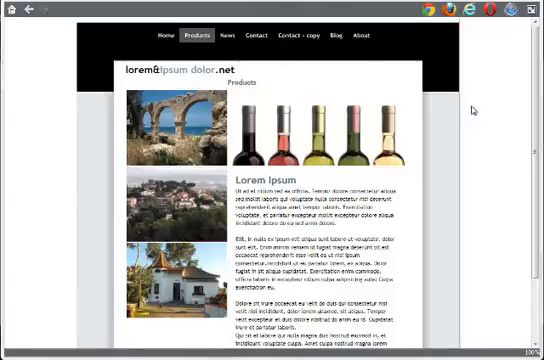
pyautogui.scroll(-3)
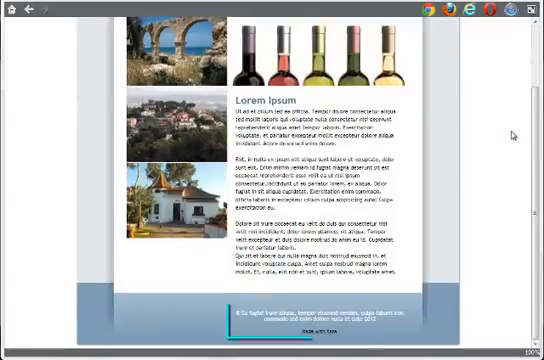
pyautogui.scroll(3)
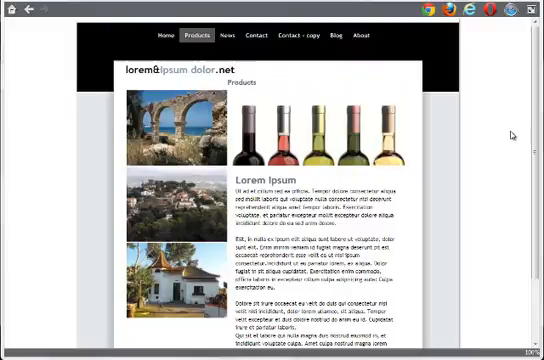
pyautogui.click(223, 34)
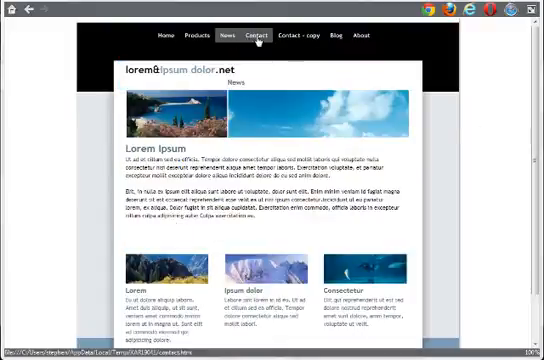
pyautogui.click(254, 35)
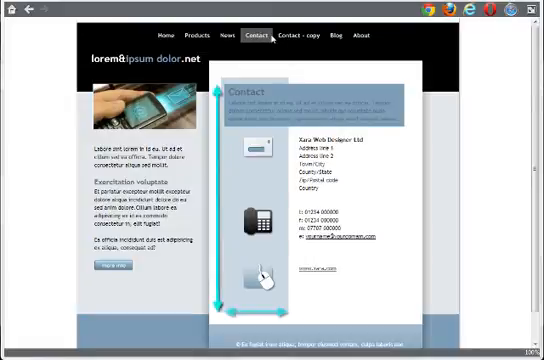
pyautogui.click(300, 36)
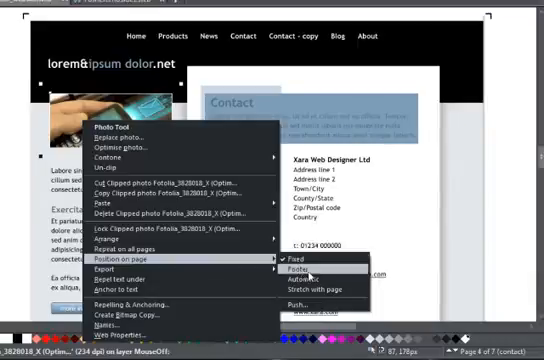
pyautogui.moveTo(325, 287)
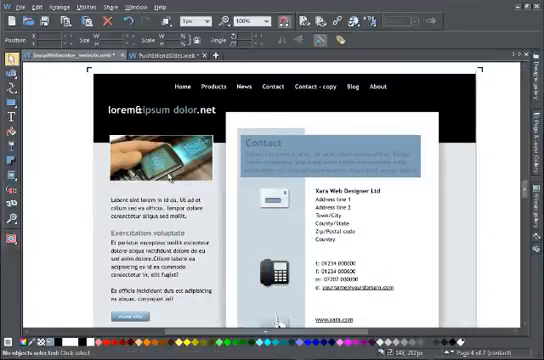
# - Keep the Contact page photo's Position on page set to Fixed, then scroll down
pyautogui.rightClick(150, 160)
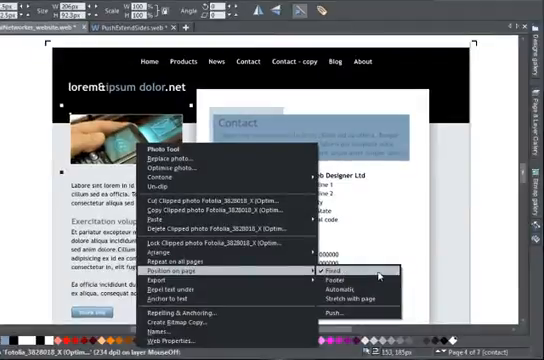
pyautogui.click(328, 270)
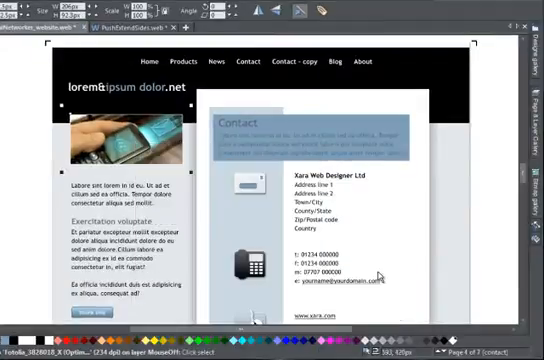
pyautogui.scroll(-3)
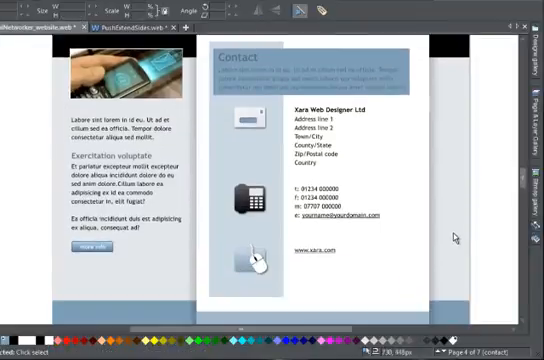
pyautogui.scroll(-3)
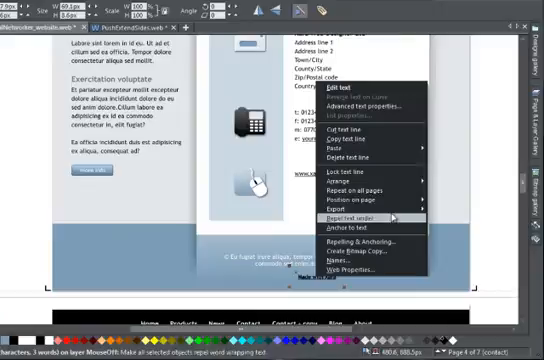
pyautogui.click(355, 193)
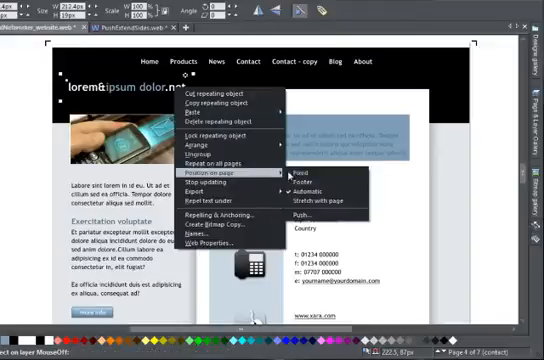
pyautogui.moveTo(312, 191)
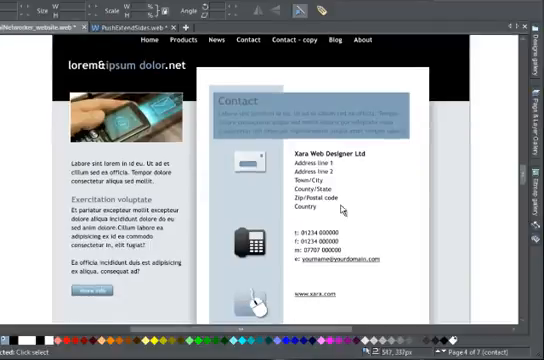
pyautogui.rightClick(255, 230)
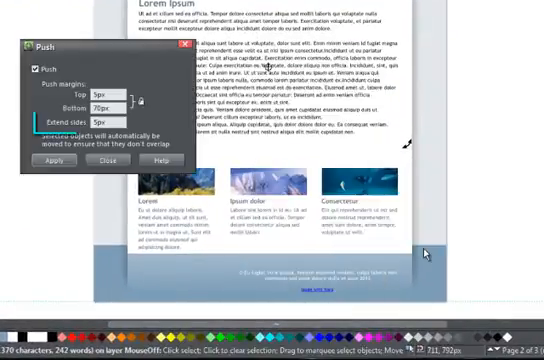
# - Open the News page's Lorem Ipsum text column for editing
pyautogui.click(48, 160)
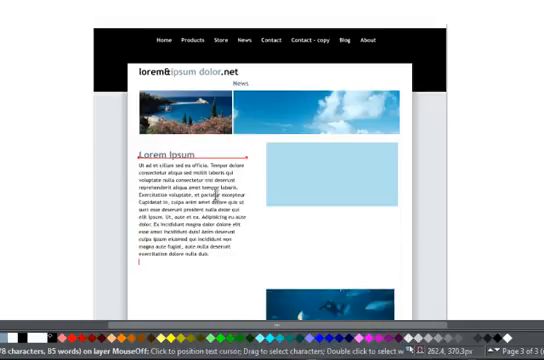
# - Scroll down the News page to the Consectetur section below the Lorem Ipsum column
pyautogui.scroll(-3)
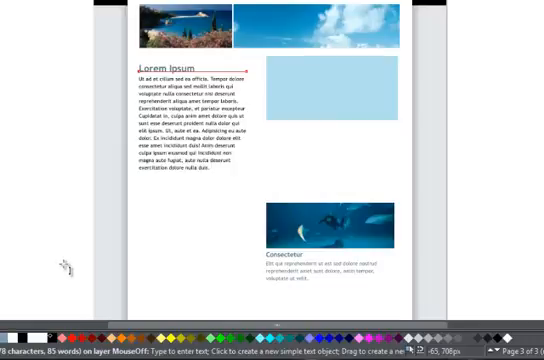